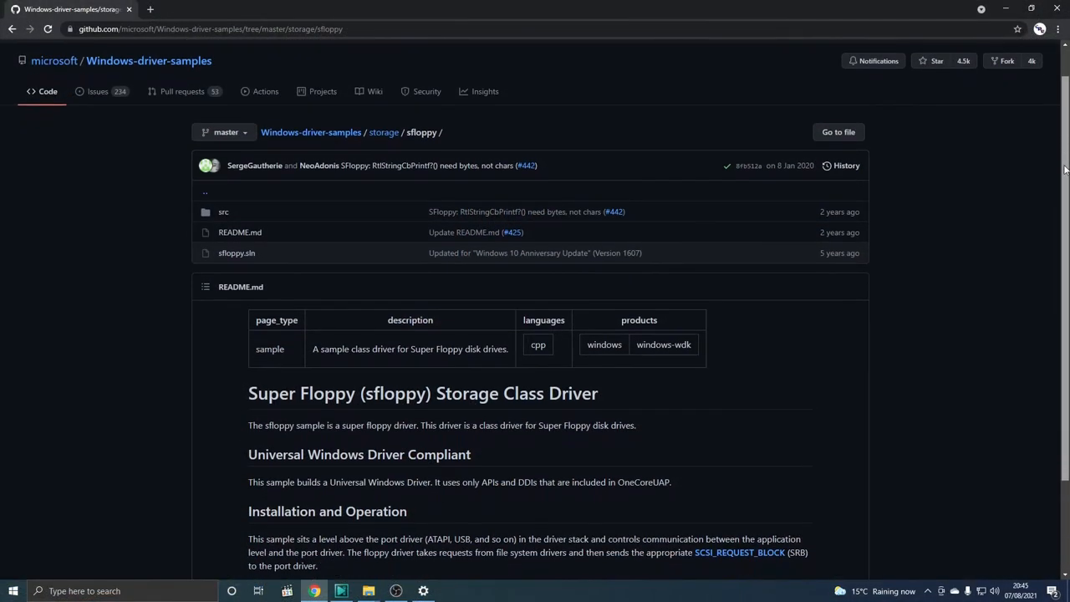
{"action": "scroll", "scroll_direction": "down", "scroll_amount": 3}
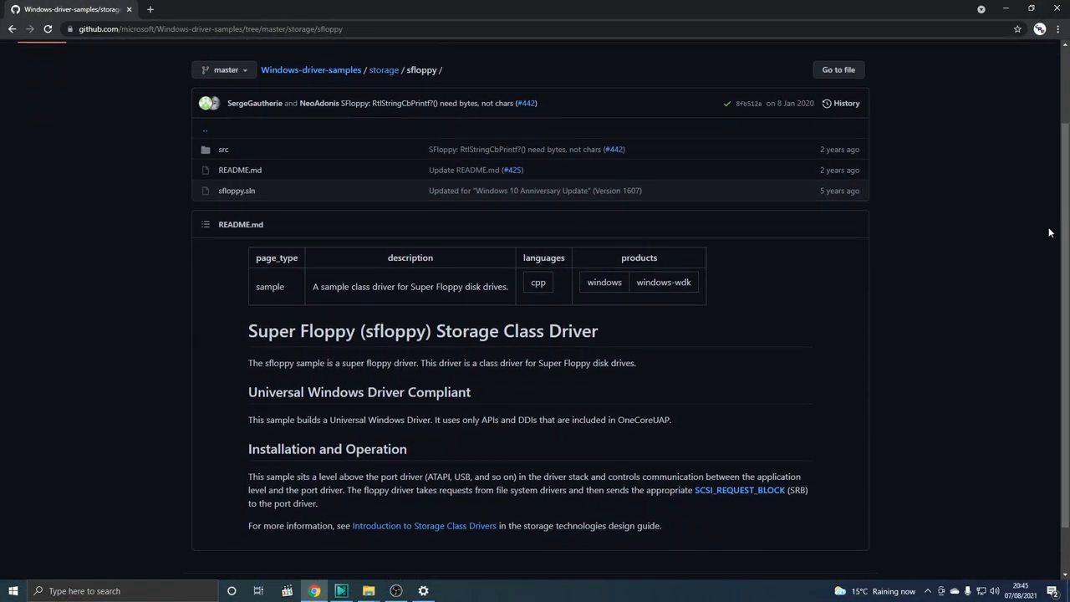
{"action": "mouse_move", "coordinate": [458, 202]}
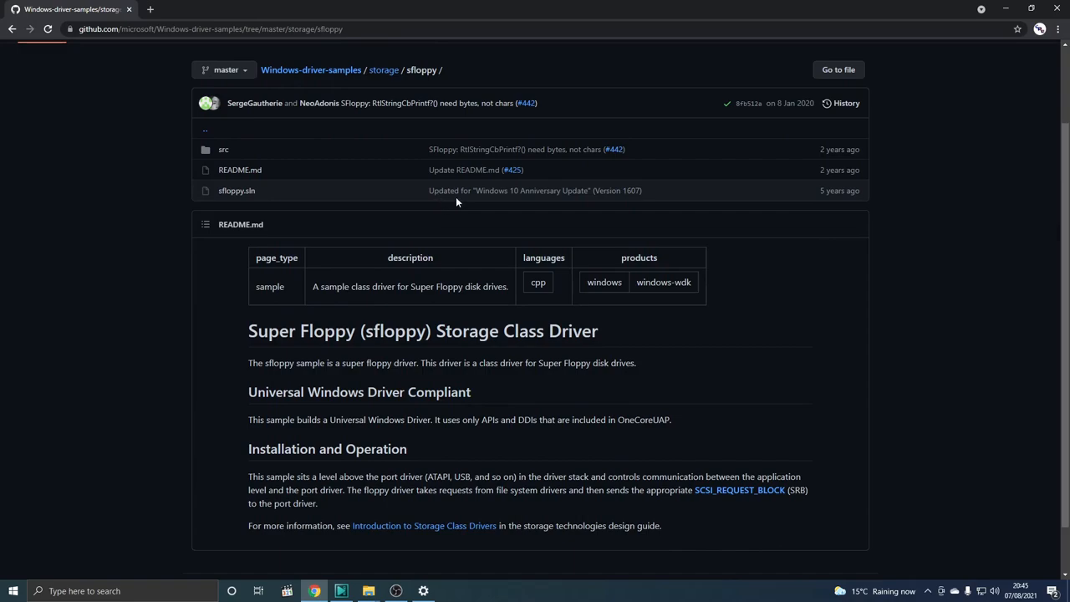
{"action": "mouse_move", "coordinate": [627, 205]}
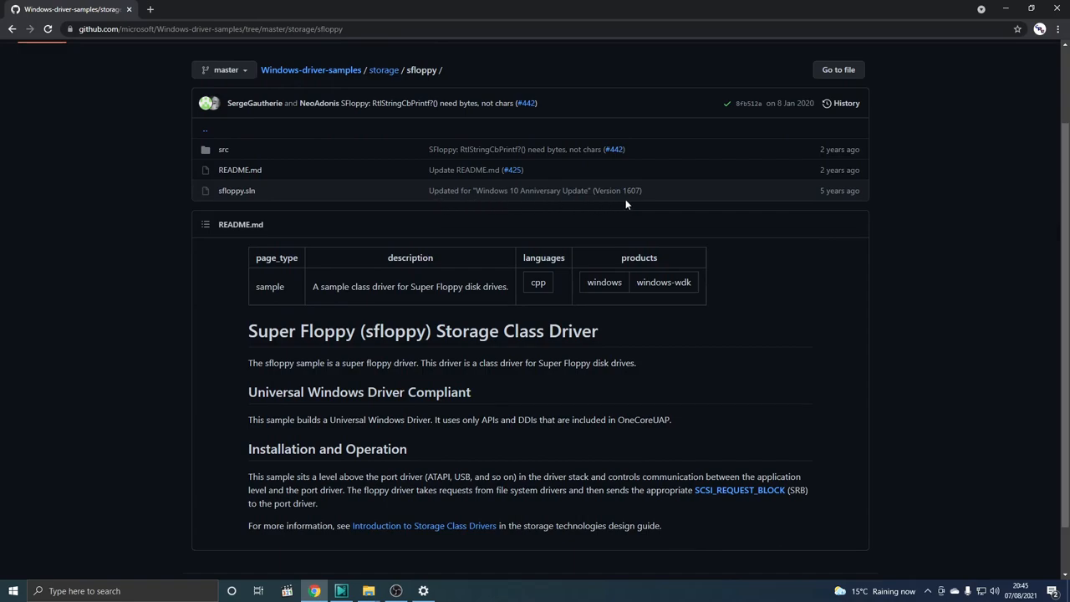